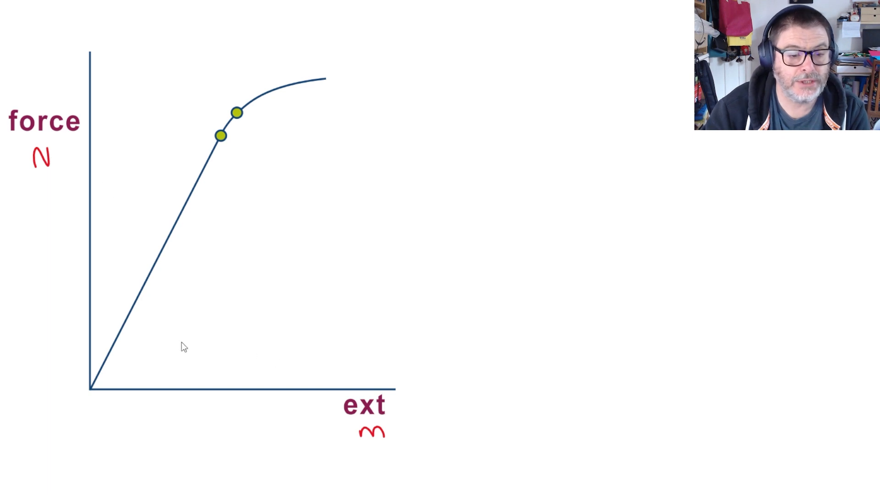
Draw a red gradient triangle under the straight section and write F/x = k and ΔF/Δx = k
drag(128, 319, 196, 202)
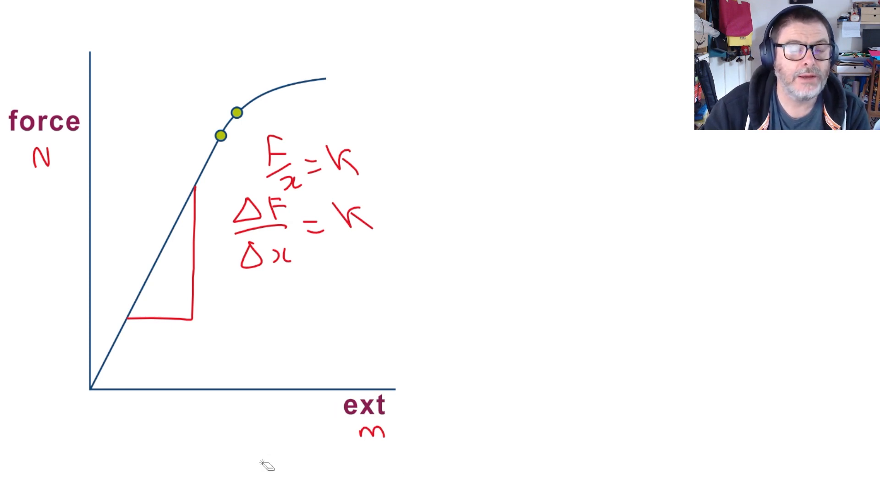
mouse_move(449, 474)
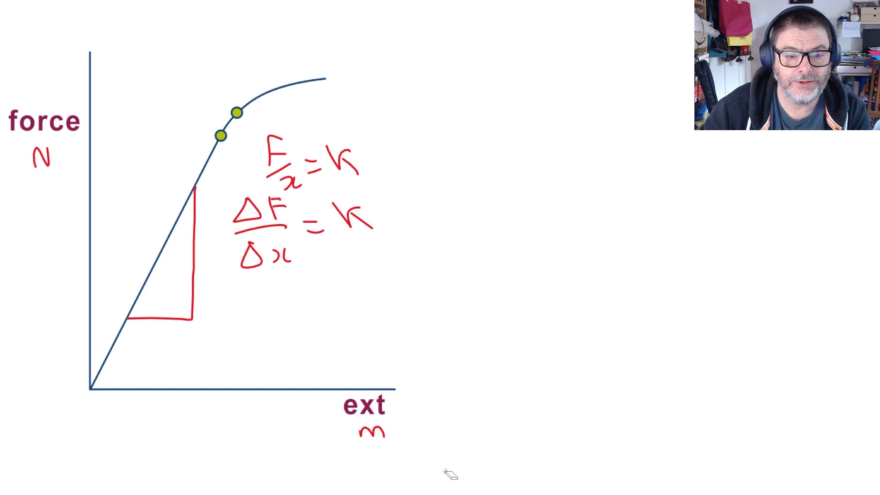
mouse_move(385, 250)
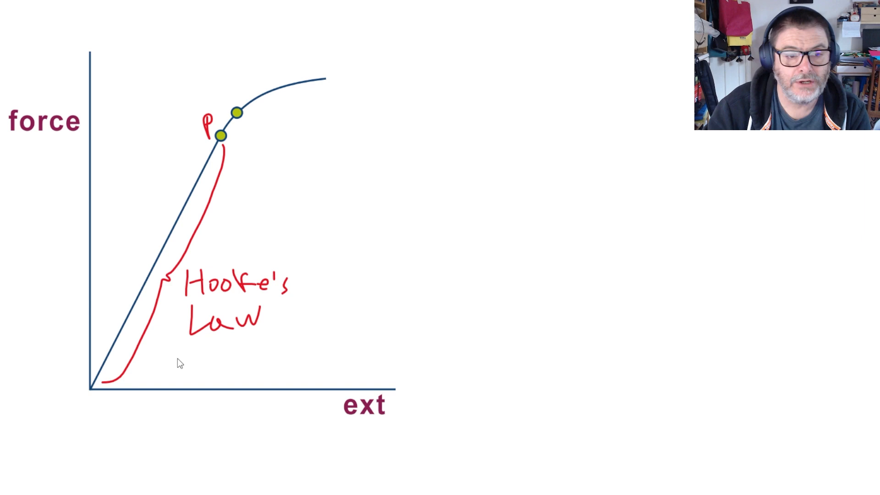
mouse_move(571, 438)
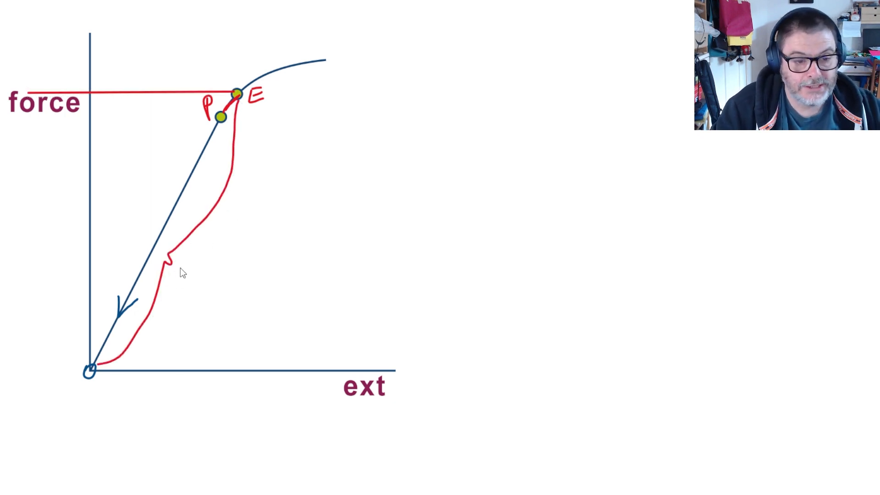
Write the Elastic Region label and tick the force axis at the elastic limit E
text(EL)
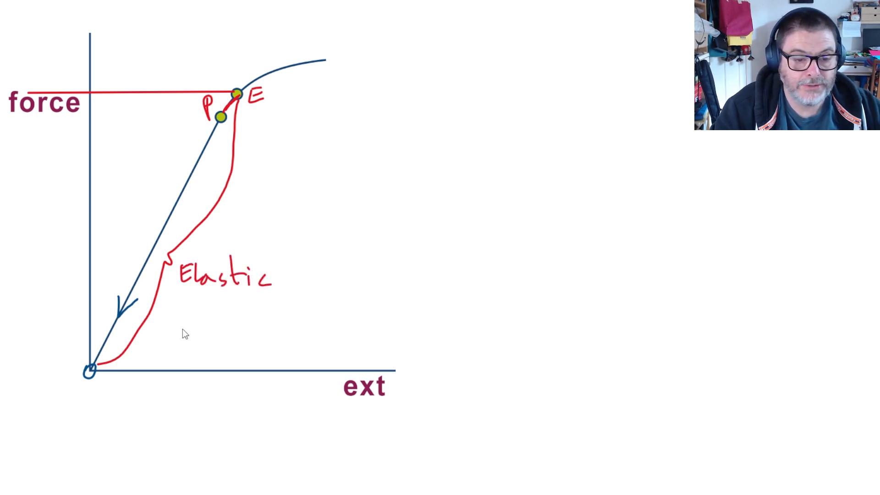
text(Rea)
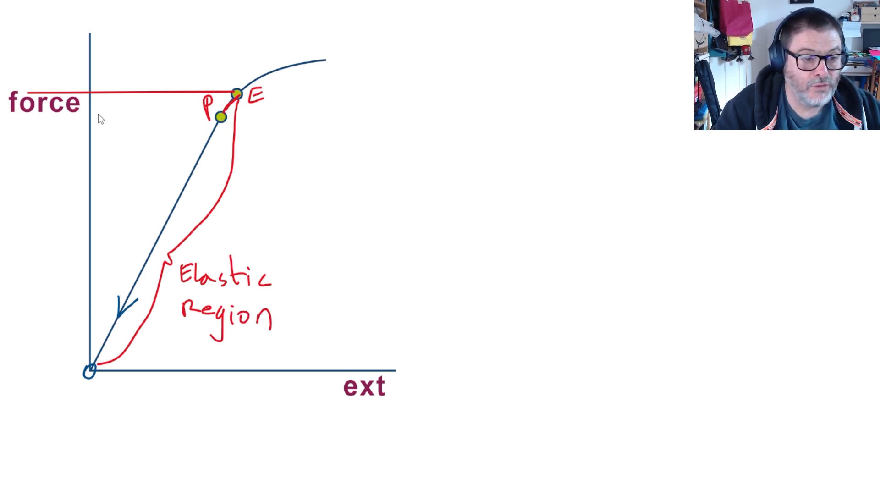
drag(83, 75, 88, 89)
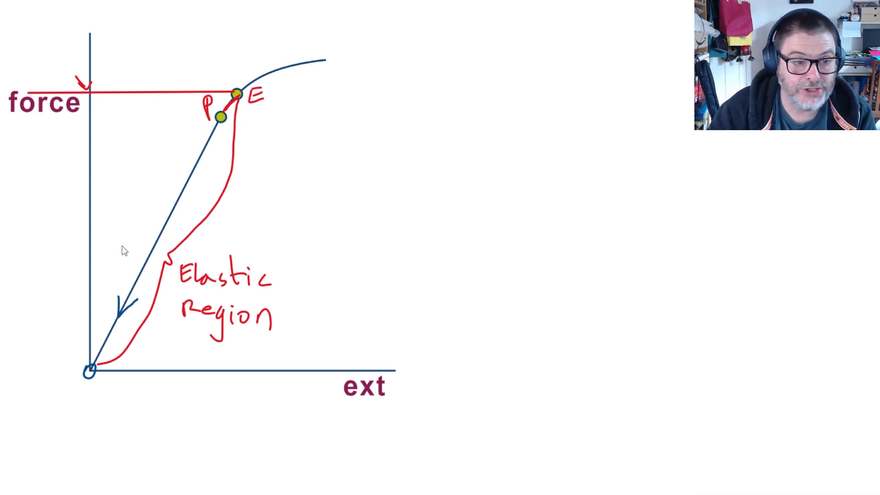
mouse_move(157, 126)
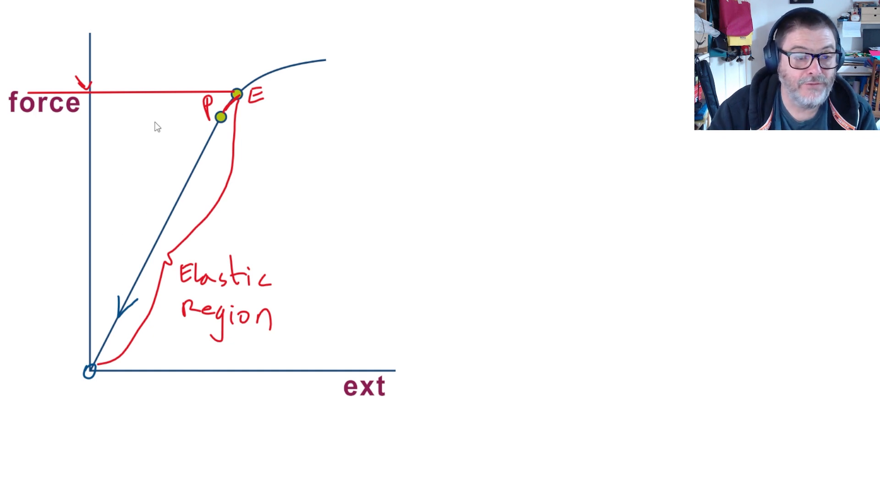
mouse_move(103, 118)
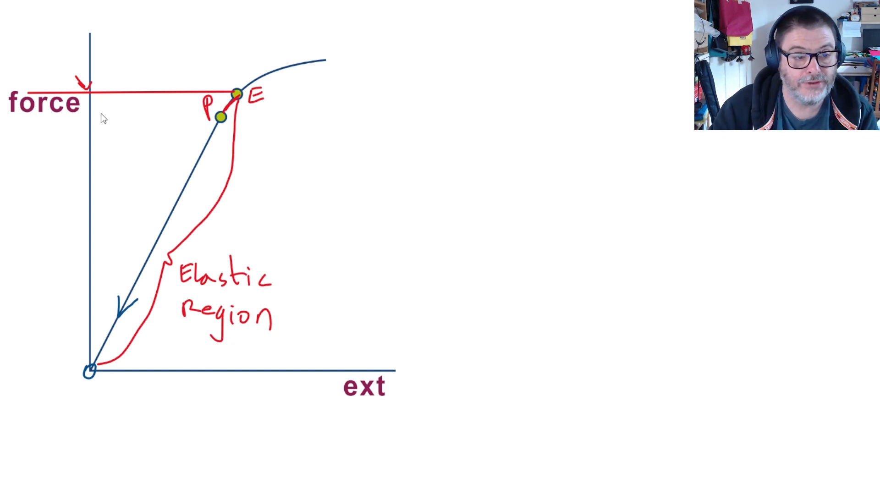
mouse_move(244, 100)
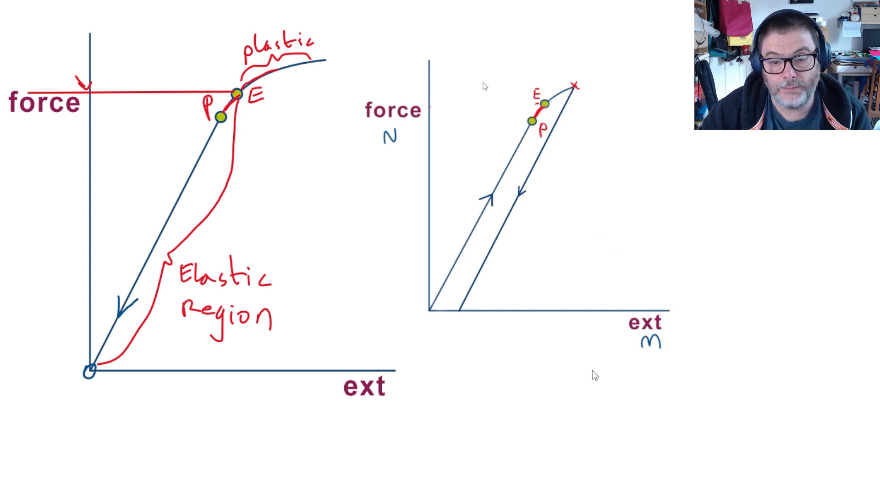
mouse_move(449, 312)
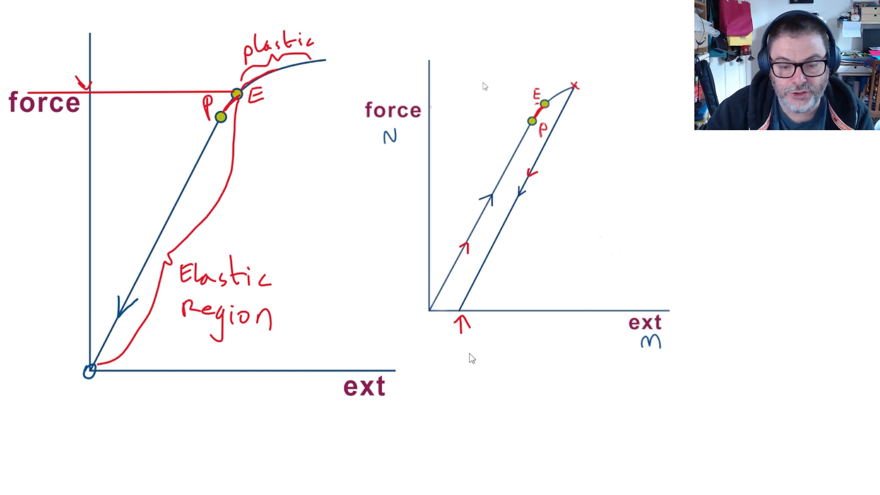
Mark where the permanent extension starts on the second graph's extension axis
drag(434, 324, 428, 331)
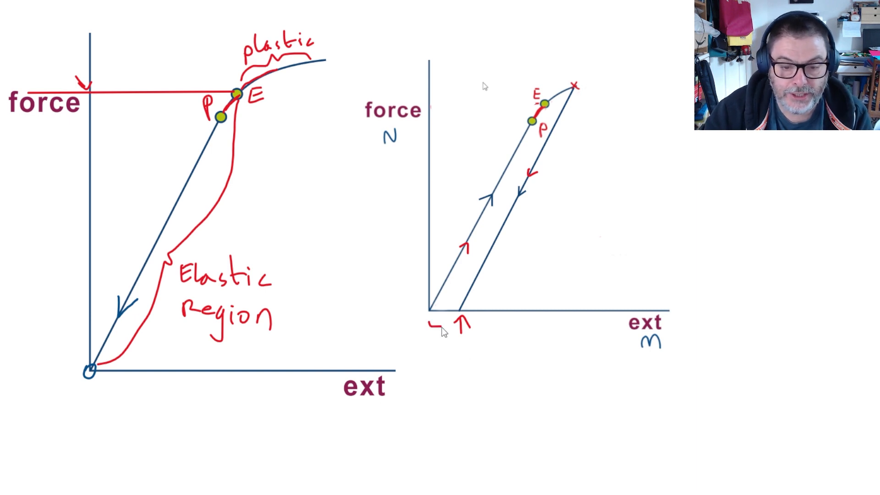